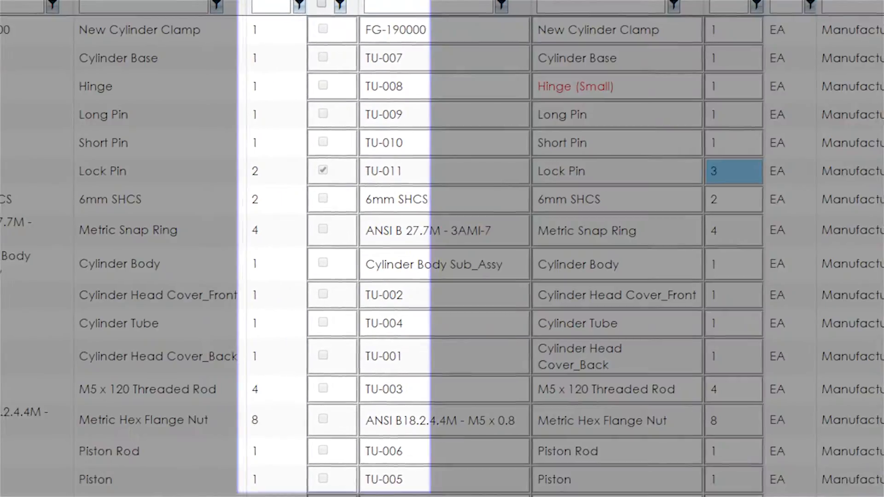
# Scroll across the FG-190000 Materials grid to view CAD versus ERP columns
pyautogui.hscroll(-3)
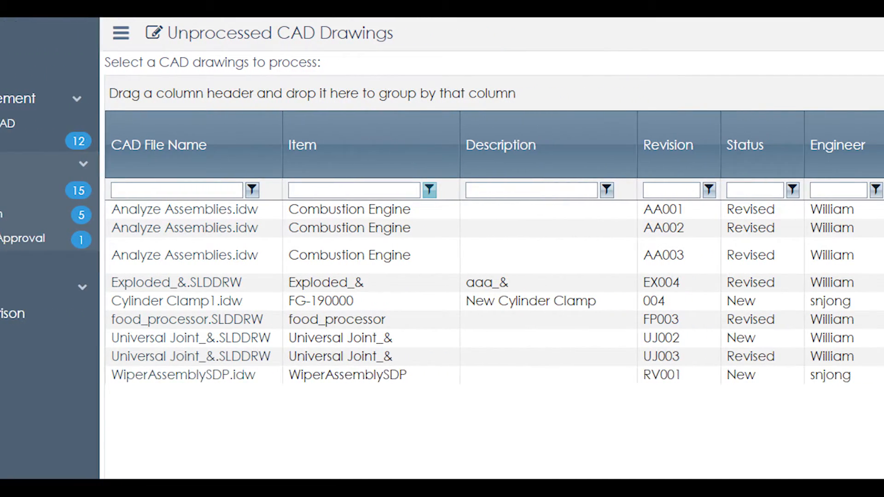
pyautogui.hscroll(3)
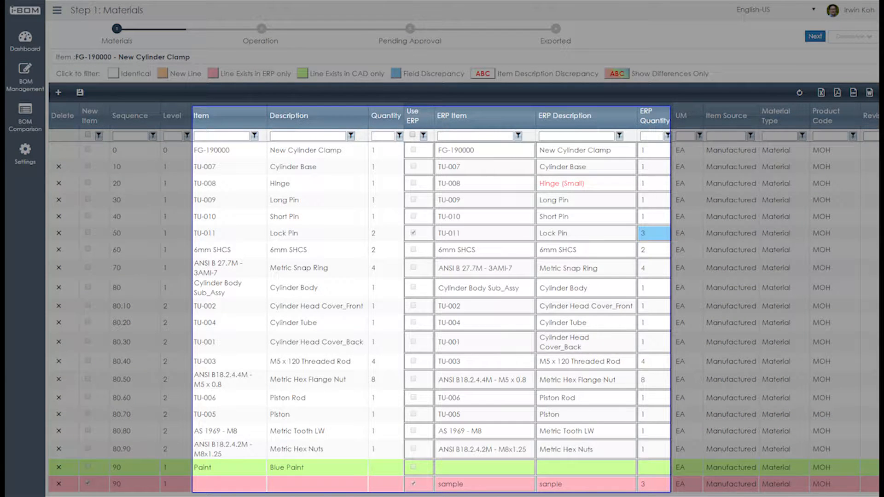
# Review highlighted Materials discrepancies, then advance FG-190000 to Step 2: Operation
pyautogui.click(585, 183)
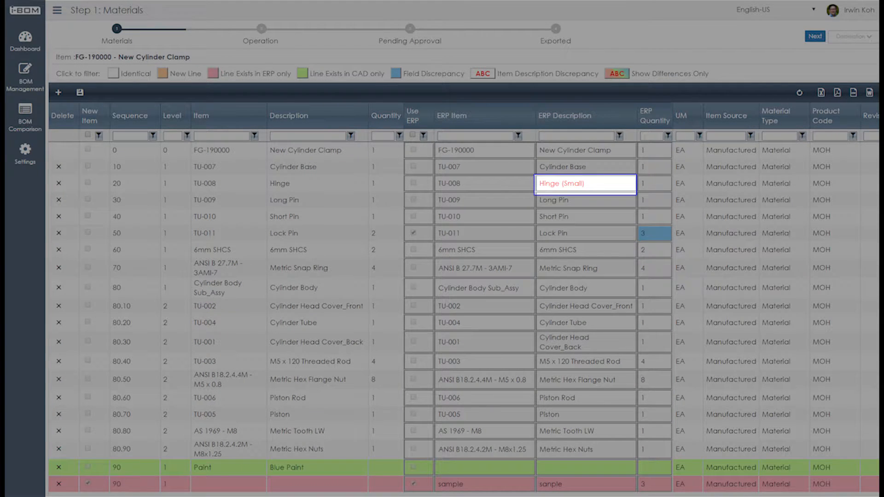
pyautogui.click(653, 233)
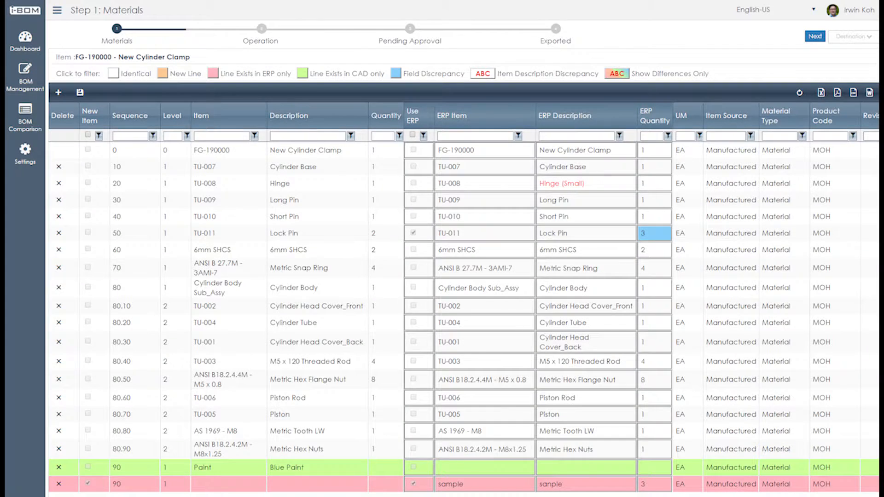
pyautogui.click(814, 35)
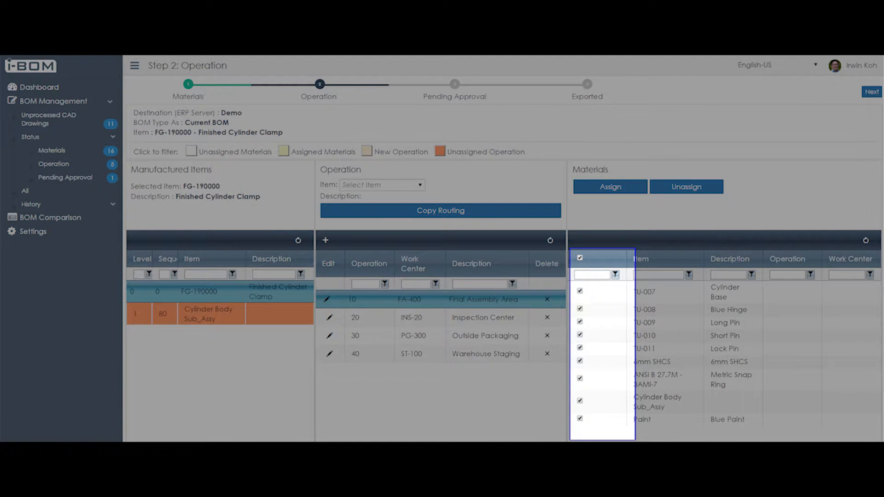
# Assign operation 10 (FA-400, Final Assembly Area) to the checked materials
pyautogui.click(440, 300)
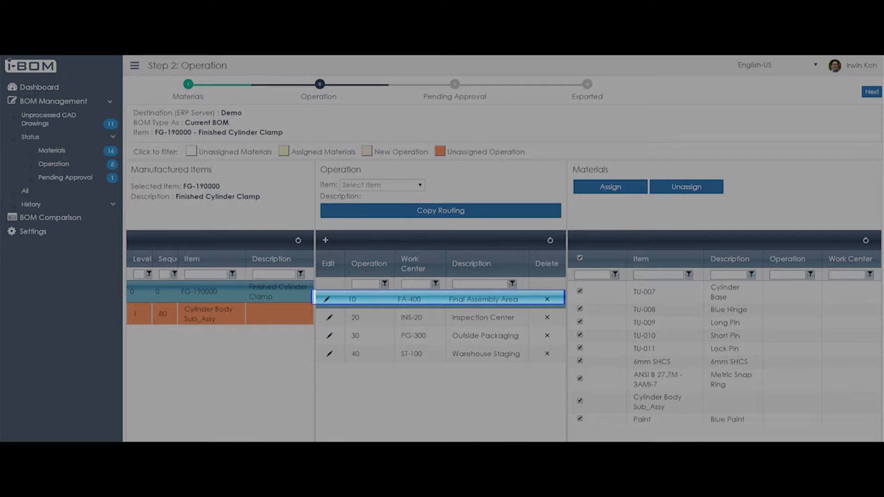
pyautogui.click(164, 64)
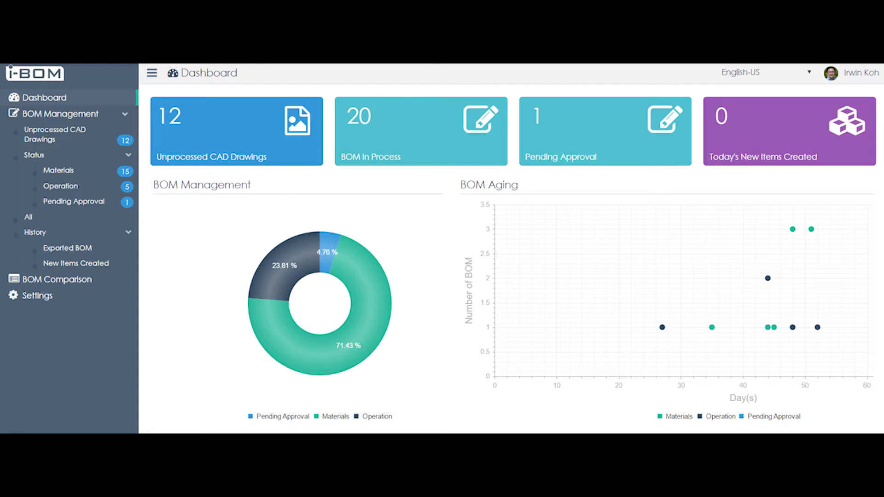
pyautogui.moveTo(329, 252)
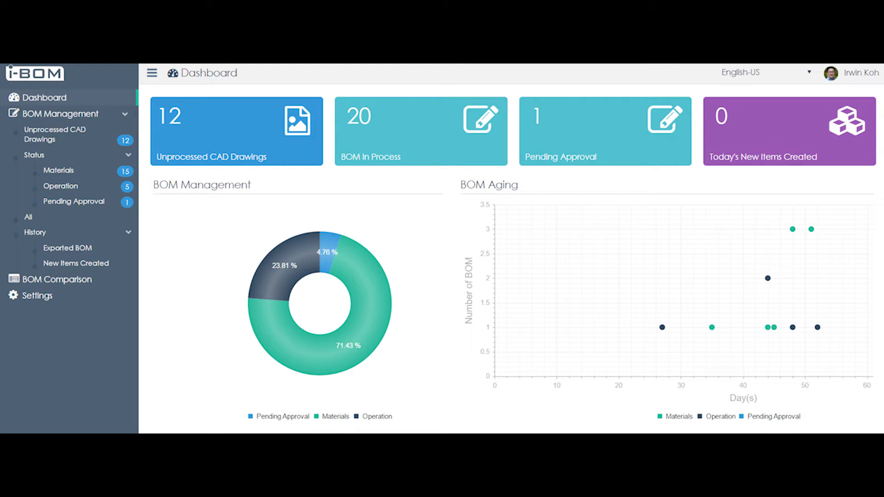
# From the dashboard, open BOM Comparison of FG-190000 RV006 against FG-190002 RV005
pyautogui.click(788, 131)
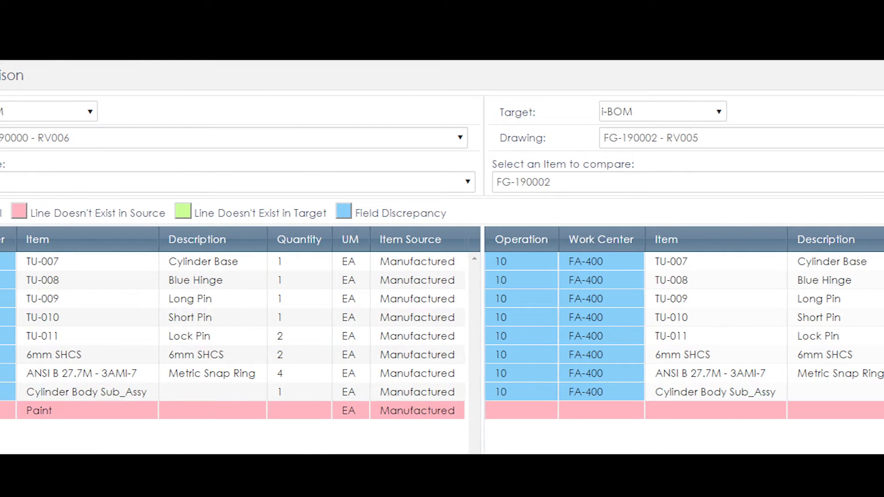
pyautogui.hscroll(-3)
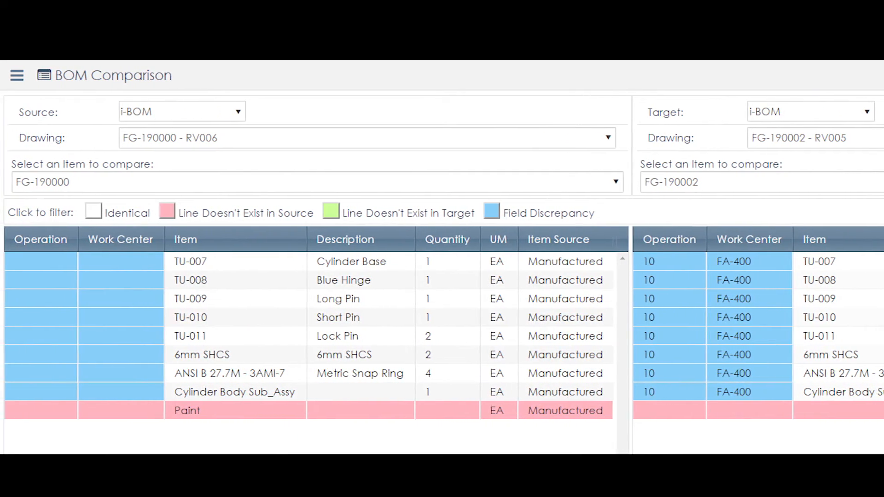
pyautogui.click(17, 75)
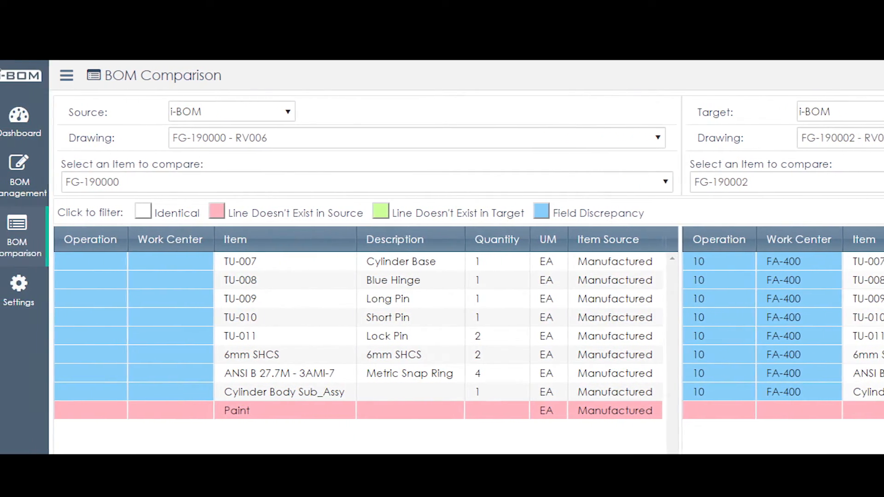